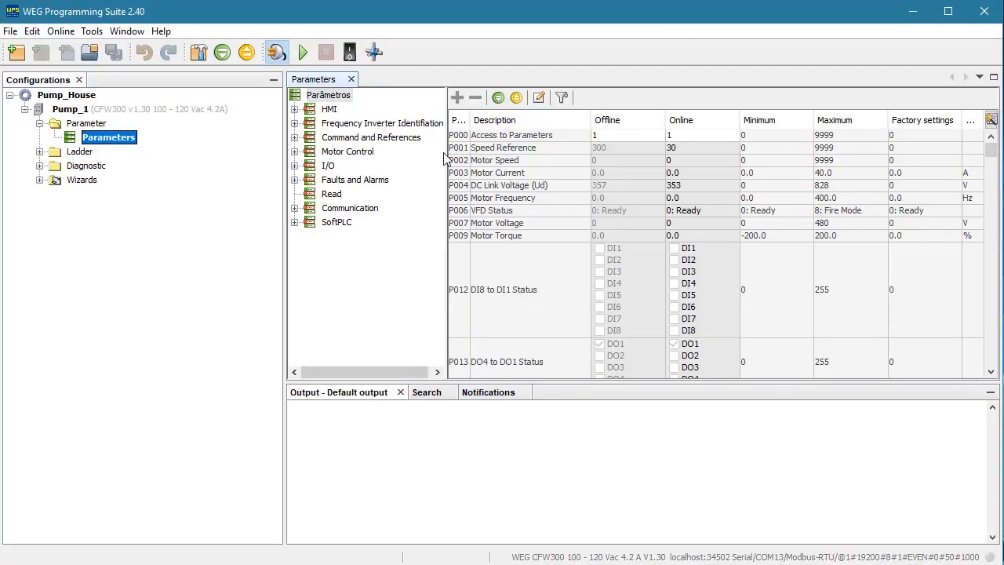
Step: Show the description search bar above the CFW300 parameters table
click(562, 97)
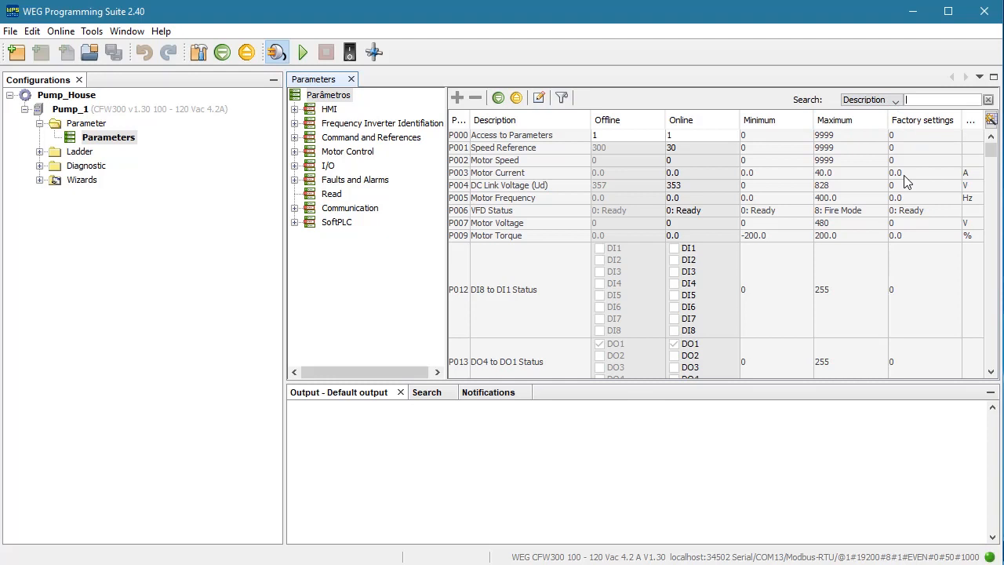
Step: Filter the parameters list to 'Load', narrowing it to P037 and P204 Load/Save Parameters
text(Load)
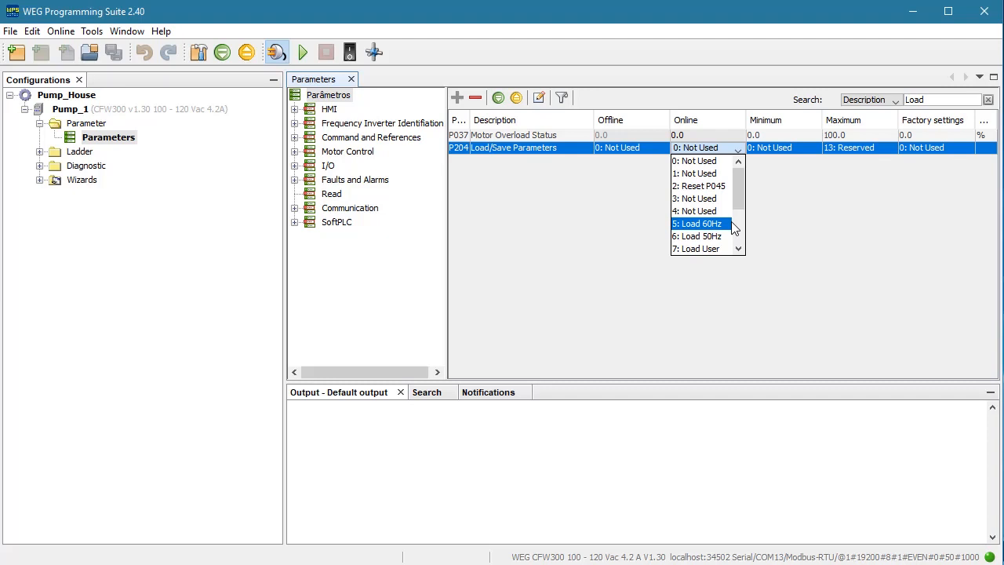
mouse_move(270, 75)
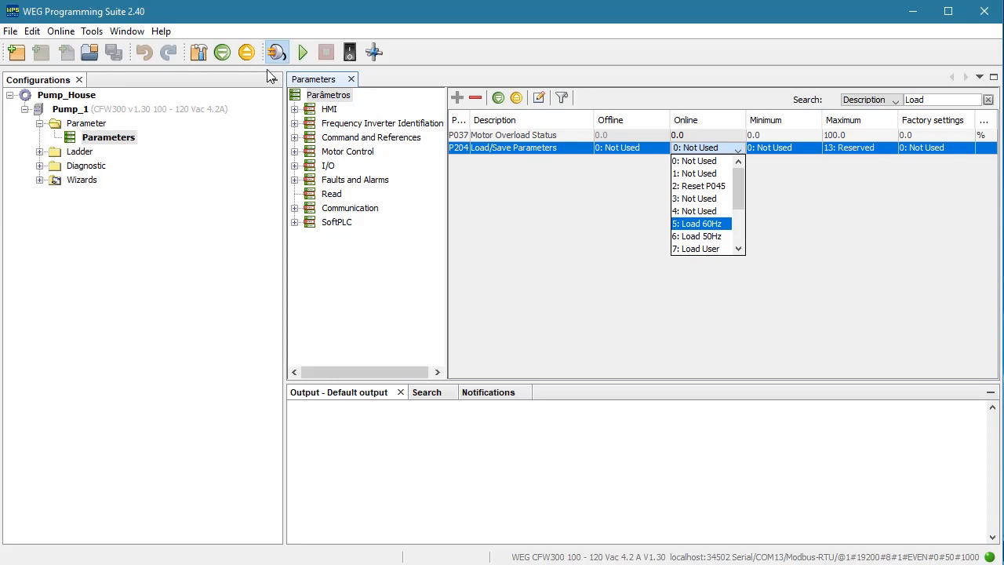